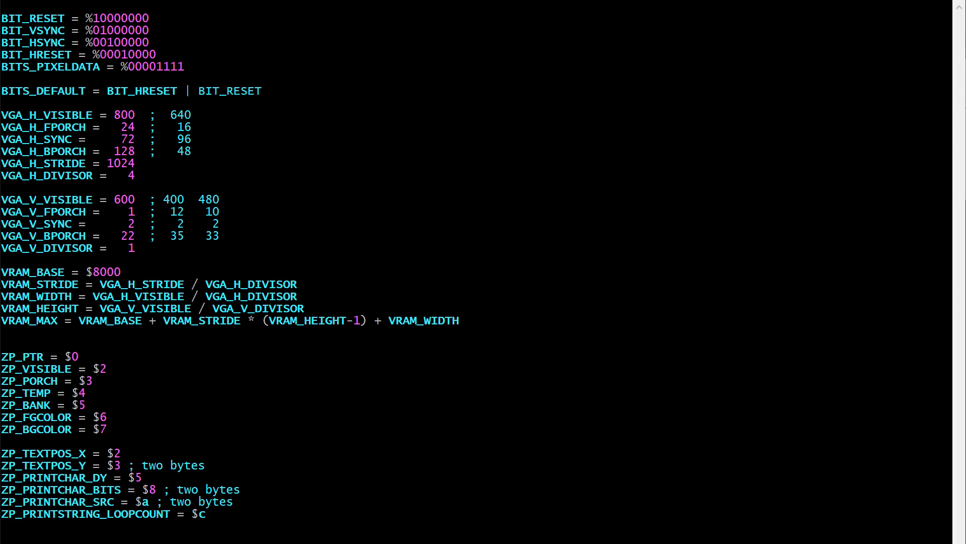
drag(159, 110, 226, 247)
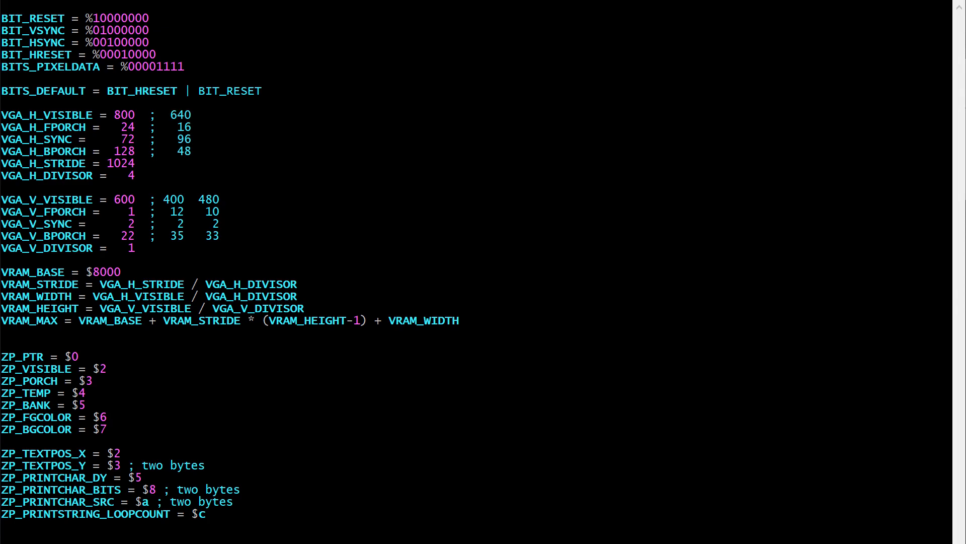
drag(110, 199, 142, 241)
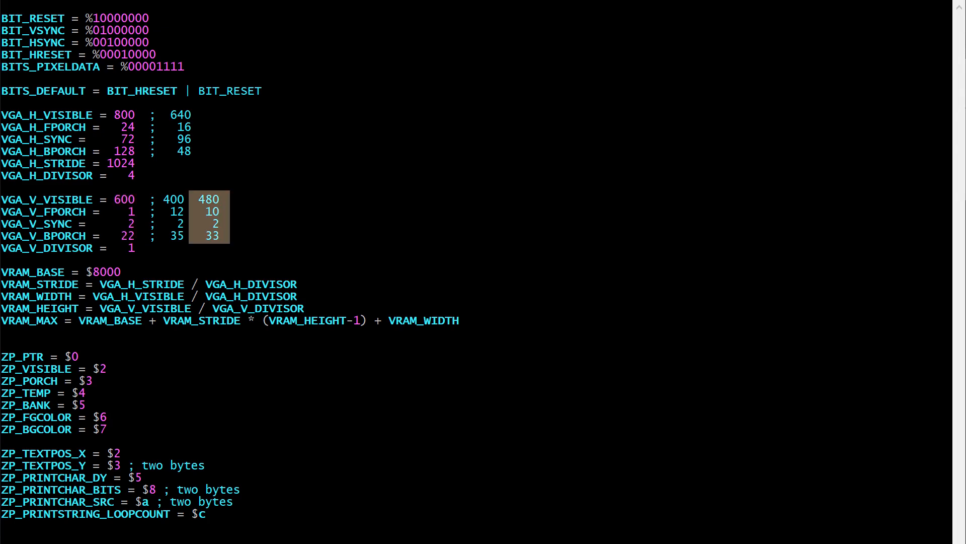
click(209, 216)
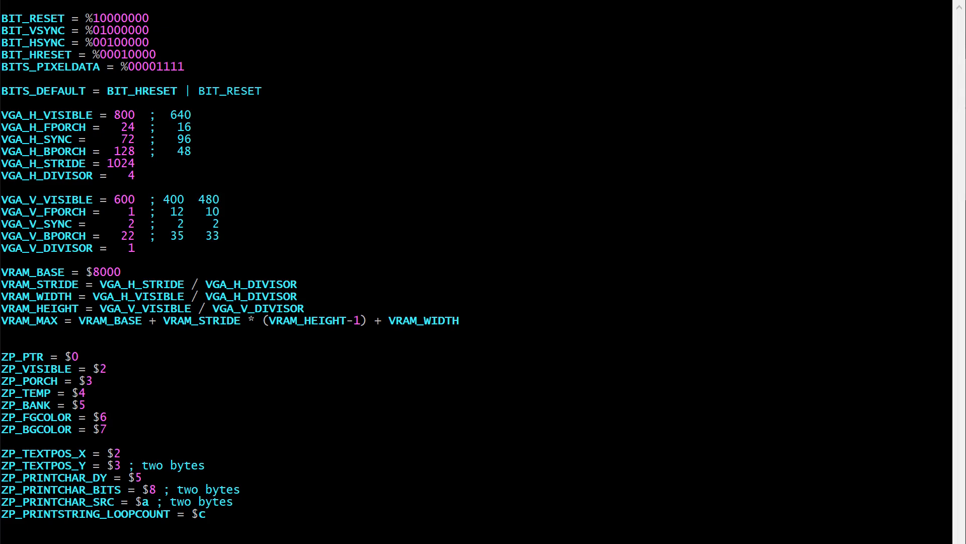